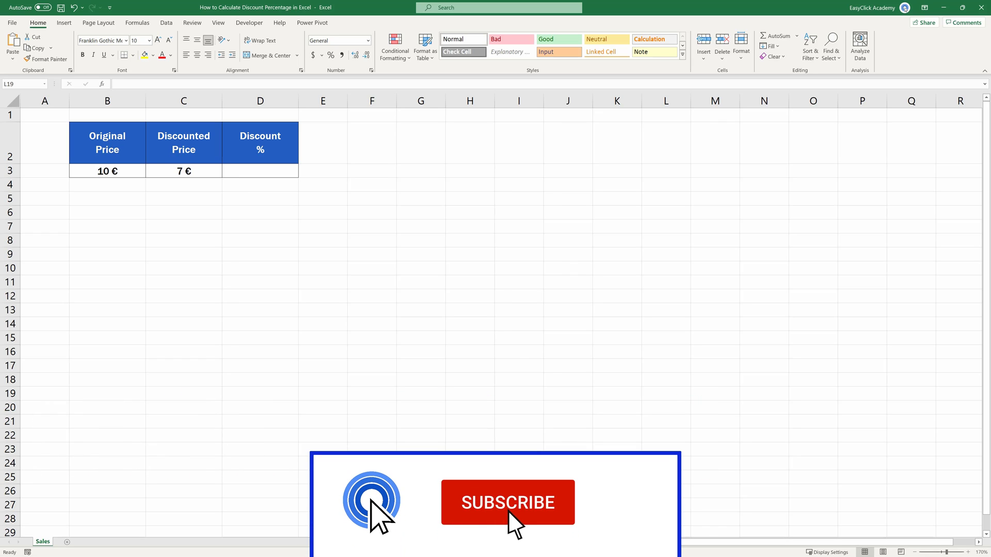
# Apply Percent Style to the empty Discount % cell D3.
pyautogui.click(508, 502)
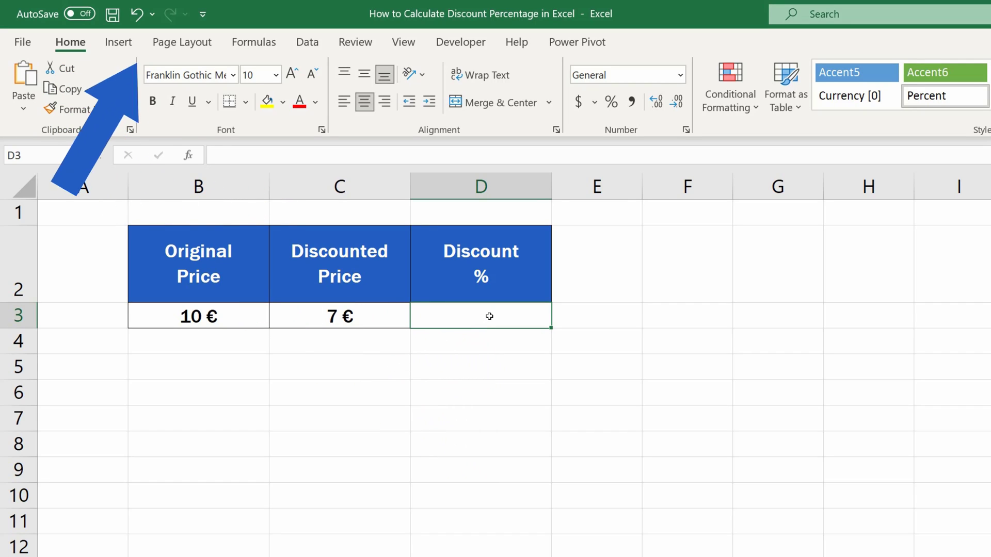
pyautogui.moveTo(612, 91)
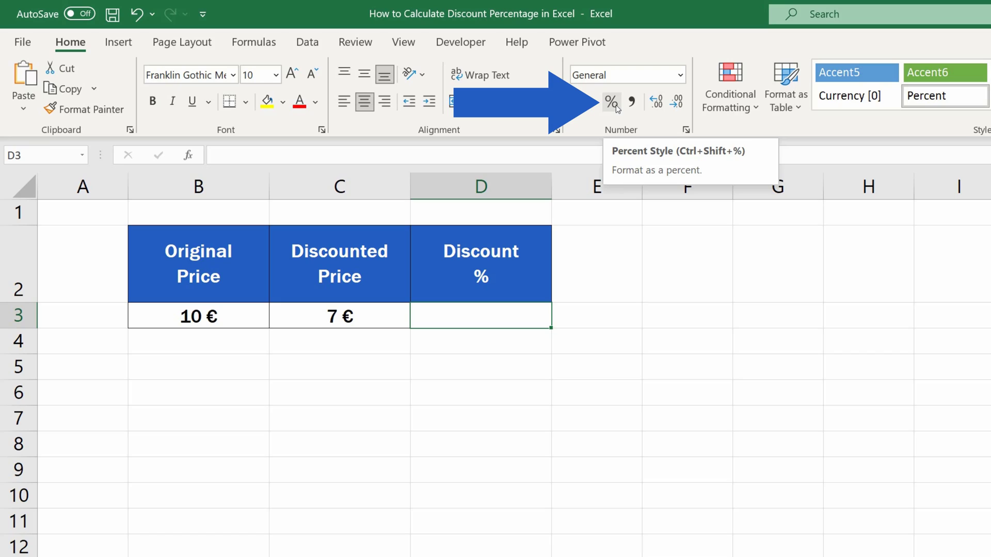
pyautogui.click(611, 101)
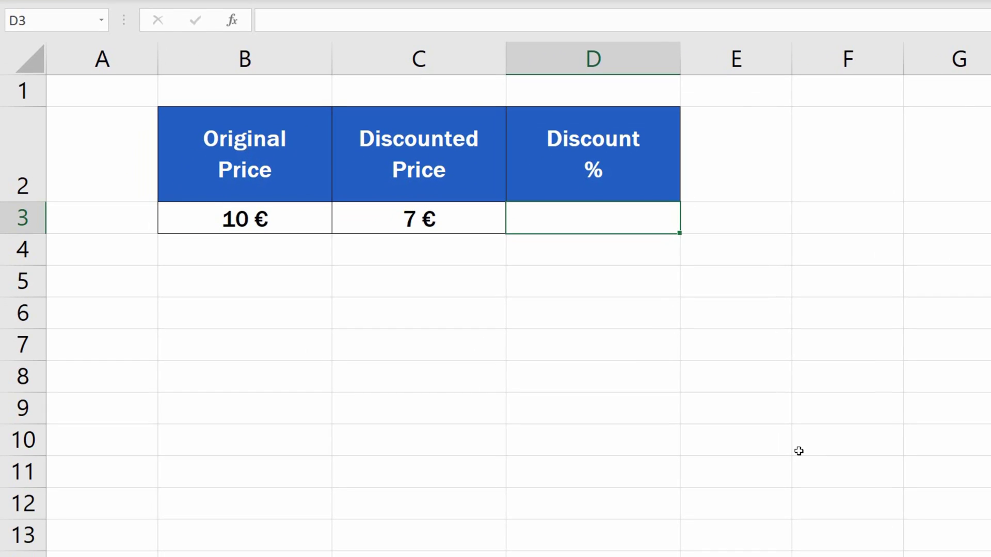
# Enter =C3/B3 in D3, dividing discounted by original price to show 70%.
pyautogui.write('=')
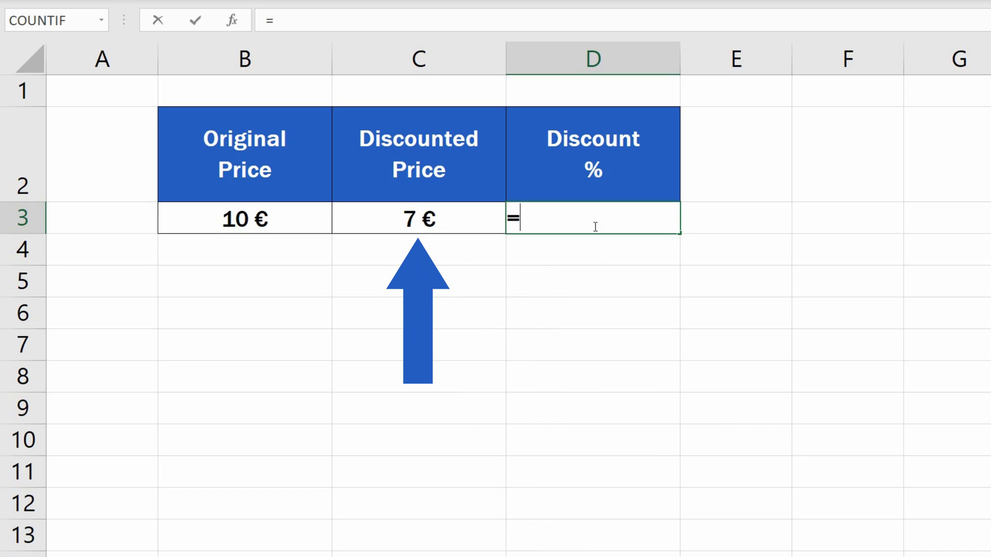
pyautogui.click(441, 219)
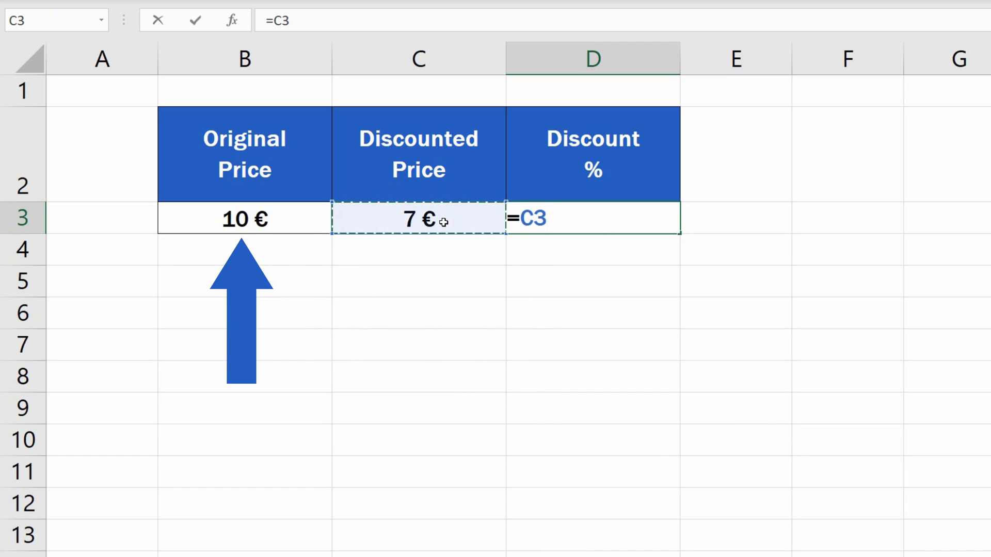
pyautogui.write('/B3')
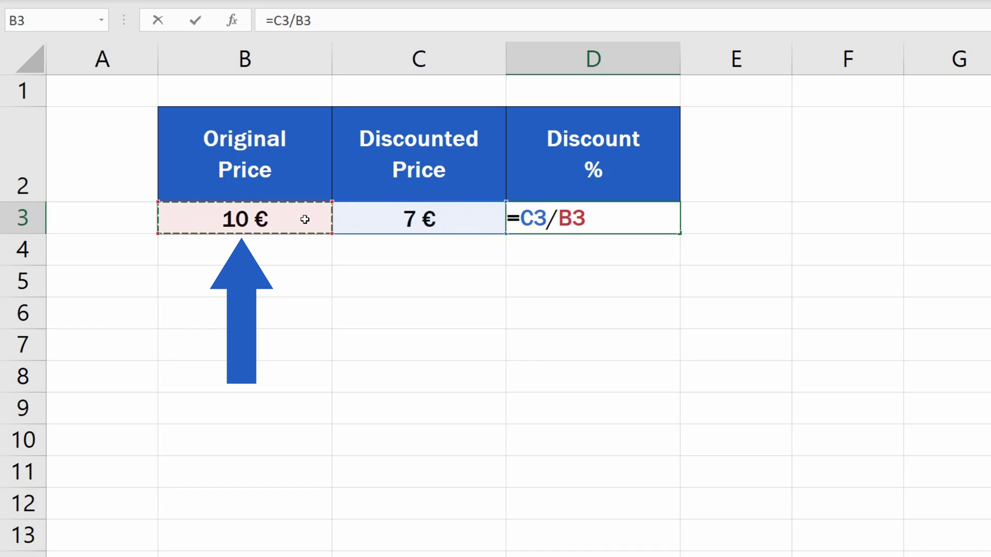
pyautogui.press('Enter')
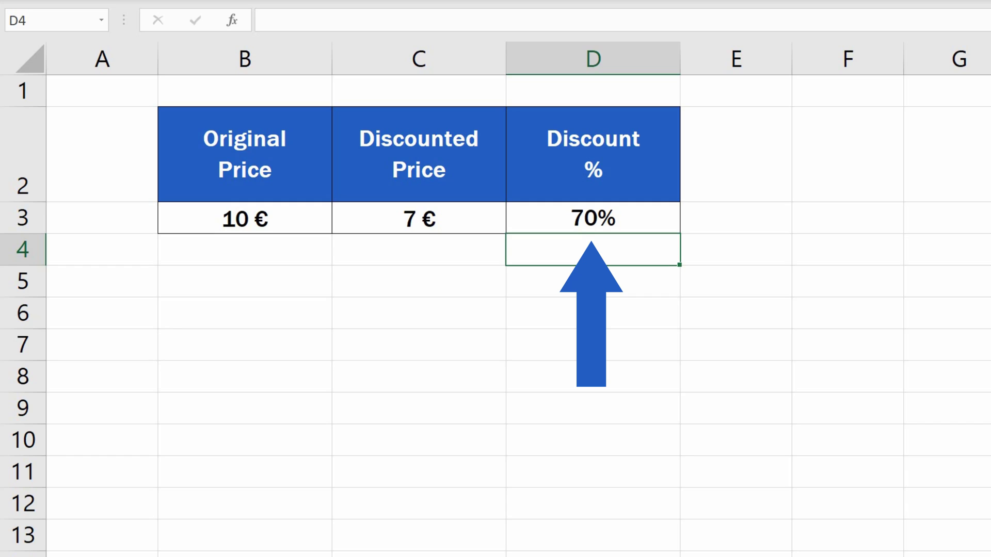
pyautogui.moveTo(663, 217)
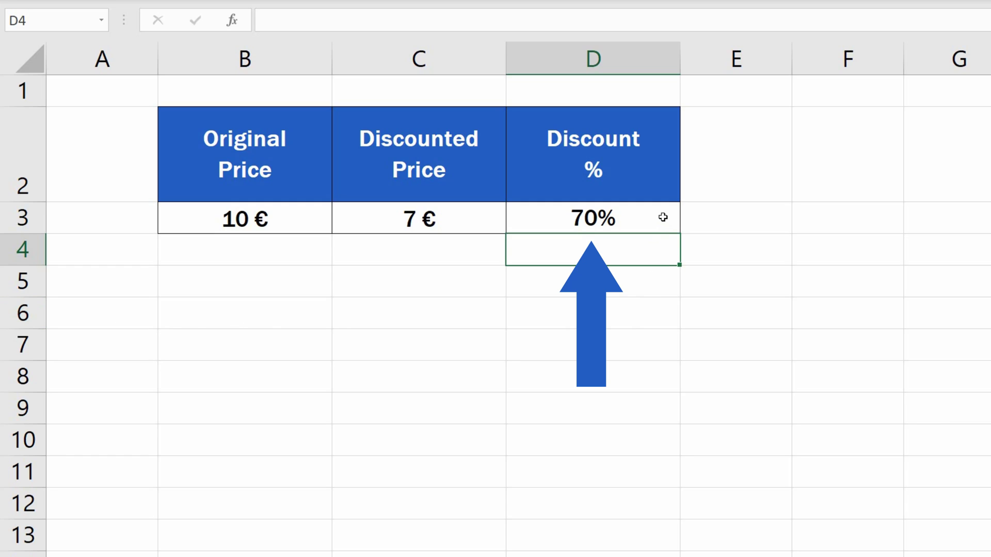
# Rewrite the D3 formula as =1-(C3/B3) so it shows the actual discount.
pyautogui.write('=(C3/B3)')
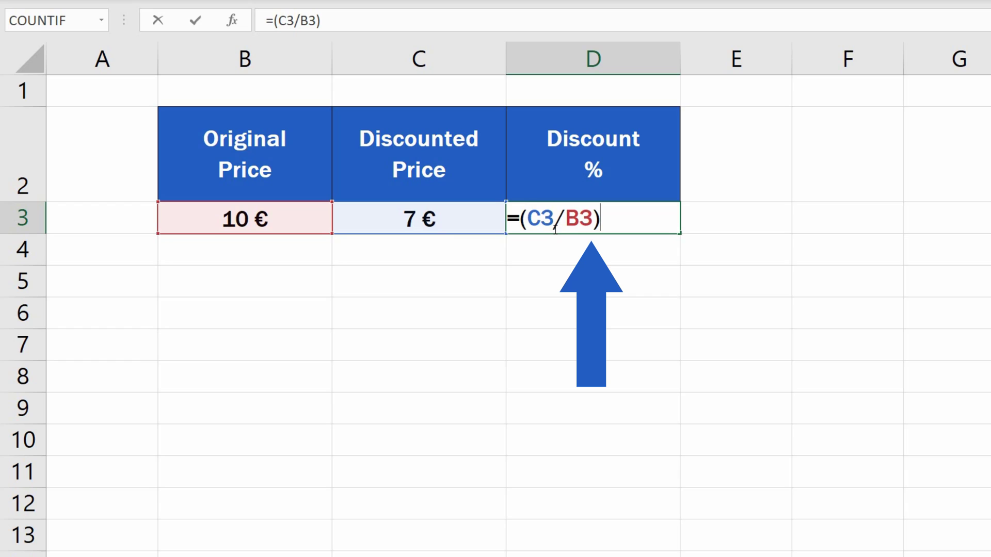
pyautogui.write('1-')
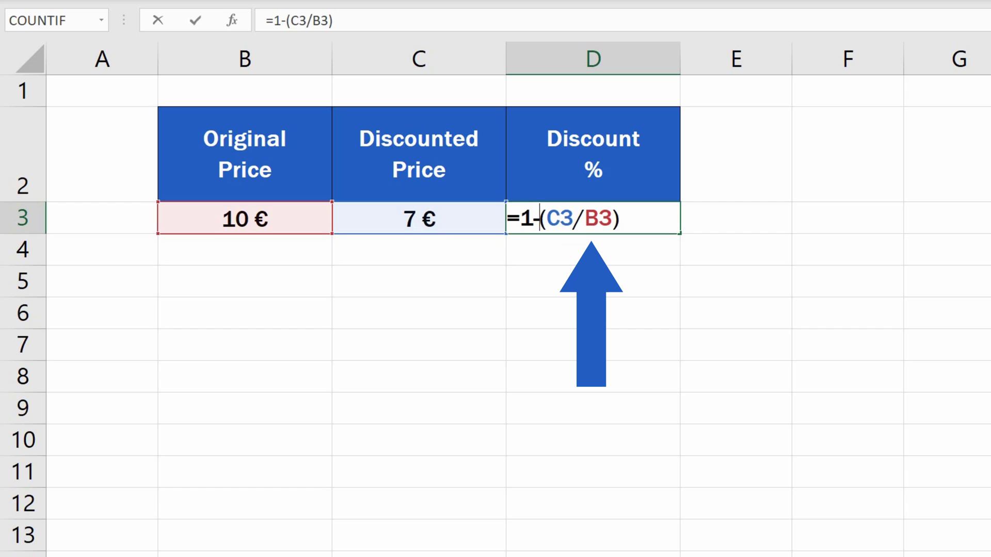
pyautogui.press('Enter')
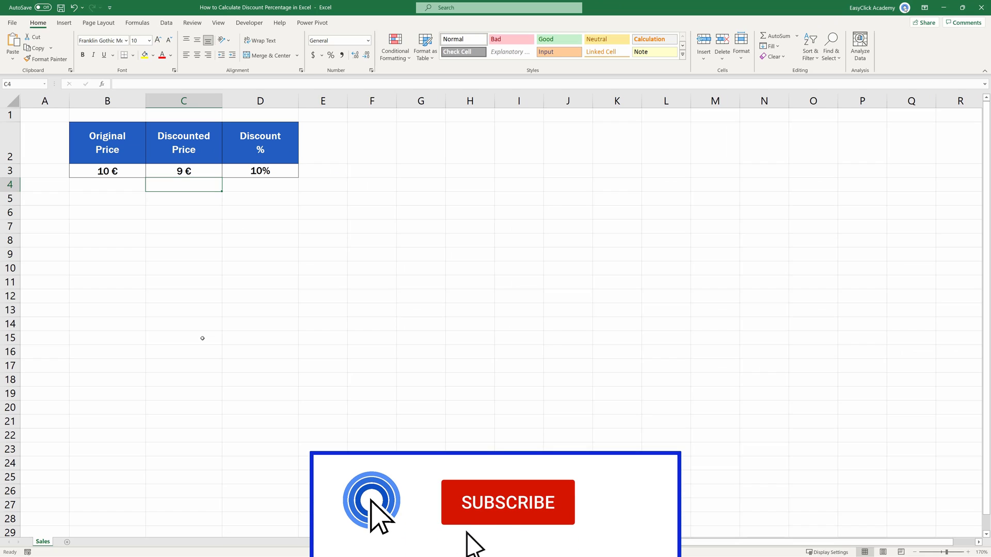
# Select the price table cell after the discount recalculates to 10% for the 9 € price.
pyautogui.click(508, 502)
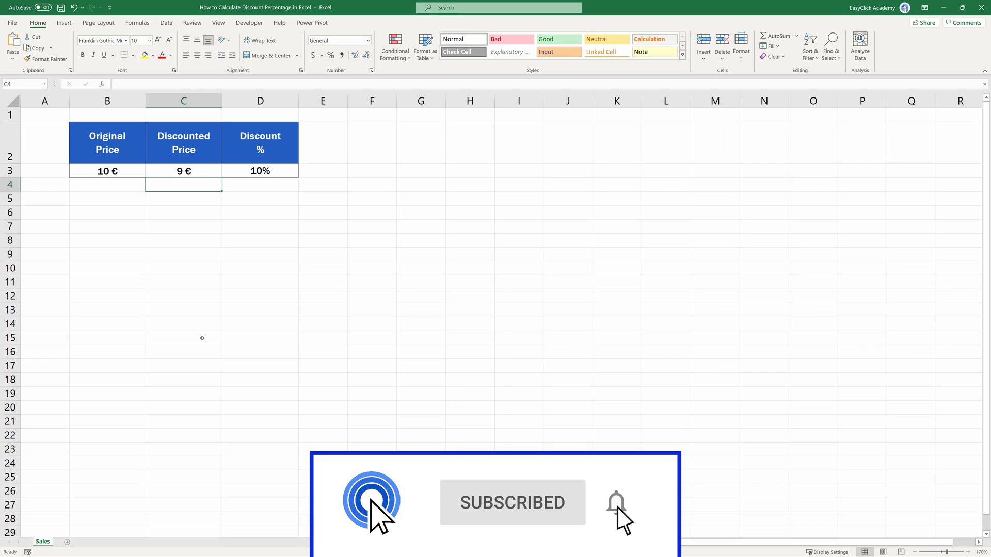